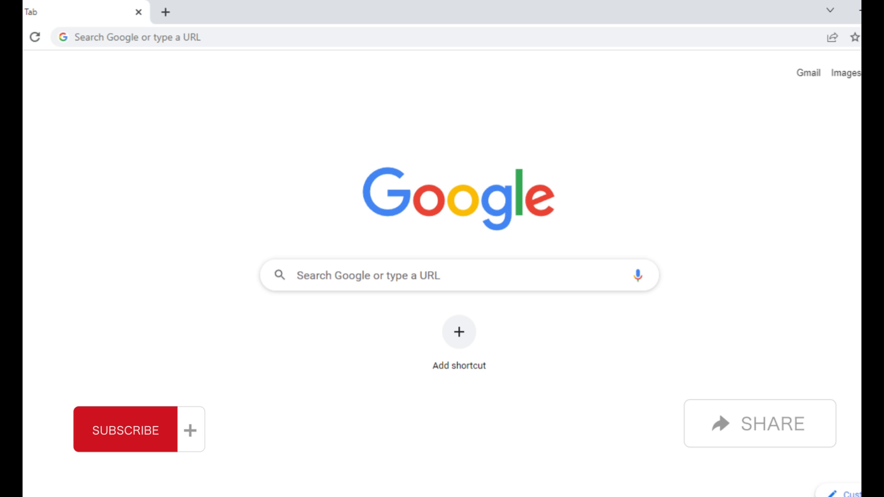
Step: Search Google for 'how to find transaction hash on cash app'
{"action": "type", "text": "how to find transaction hash on cash app"}
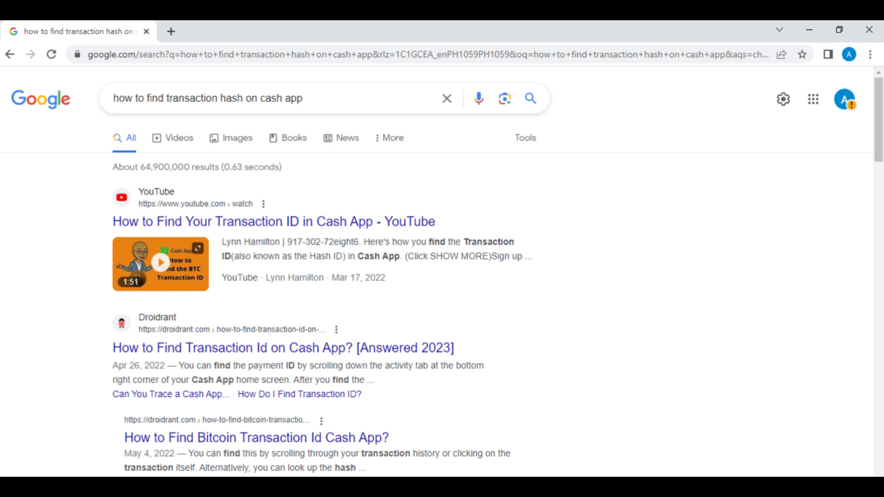
Step: Expand the 'How do I find my transaction ID on Cash App?' related question
{"action": "scroll", "scroll_direction": "down", "scroll_amount": 3}
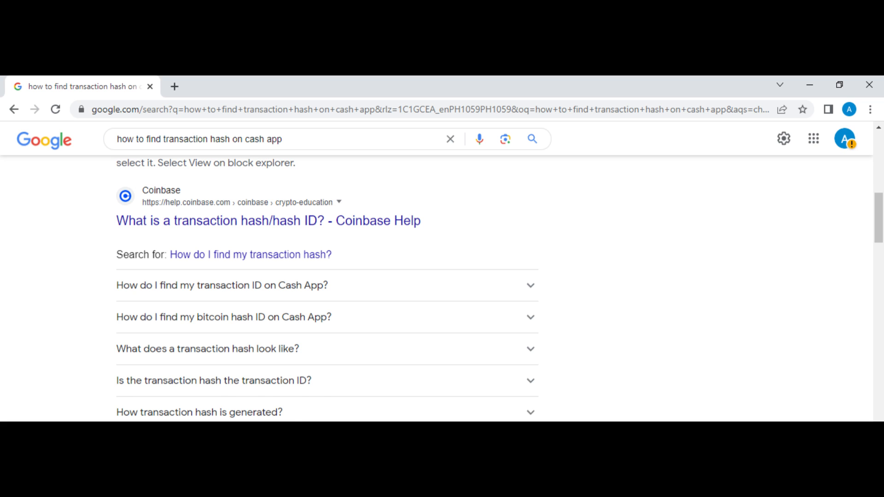
{"action": "left_click", "coordinate": [222, 285]}
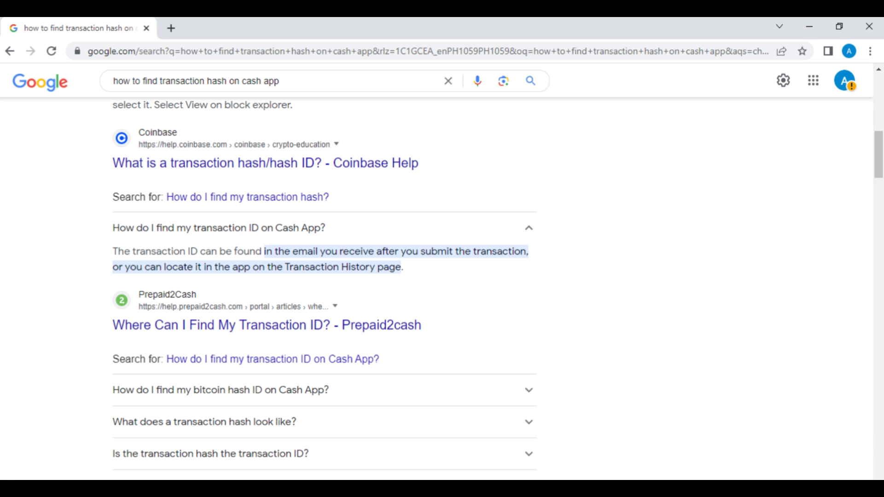